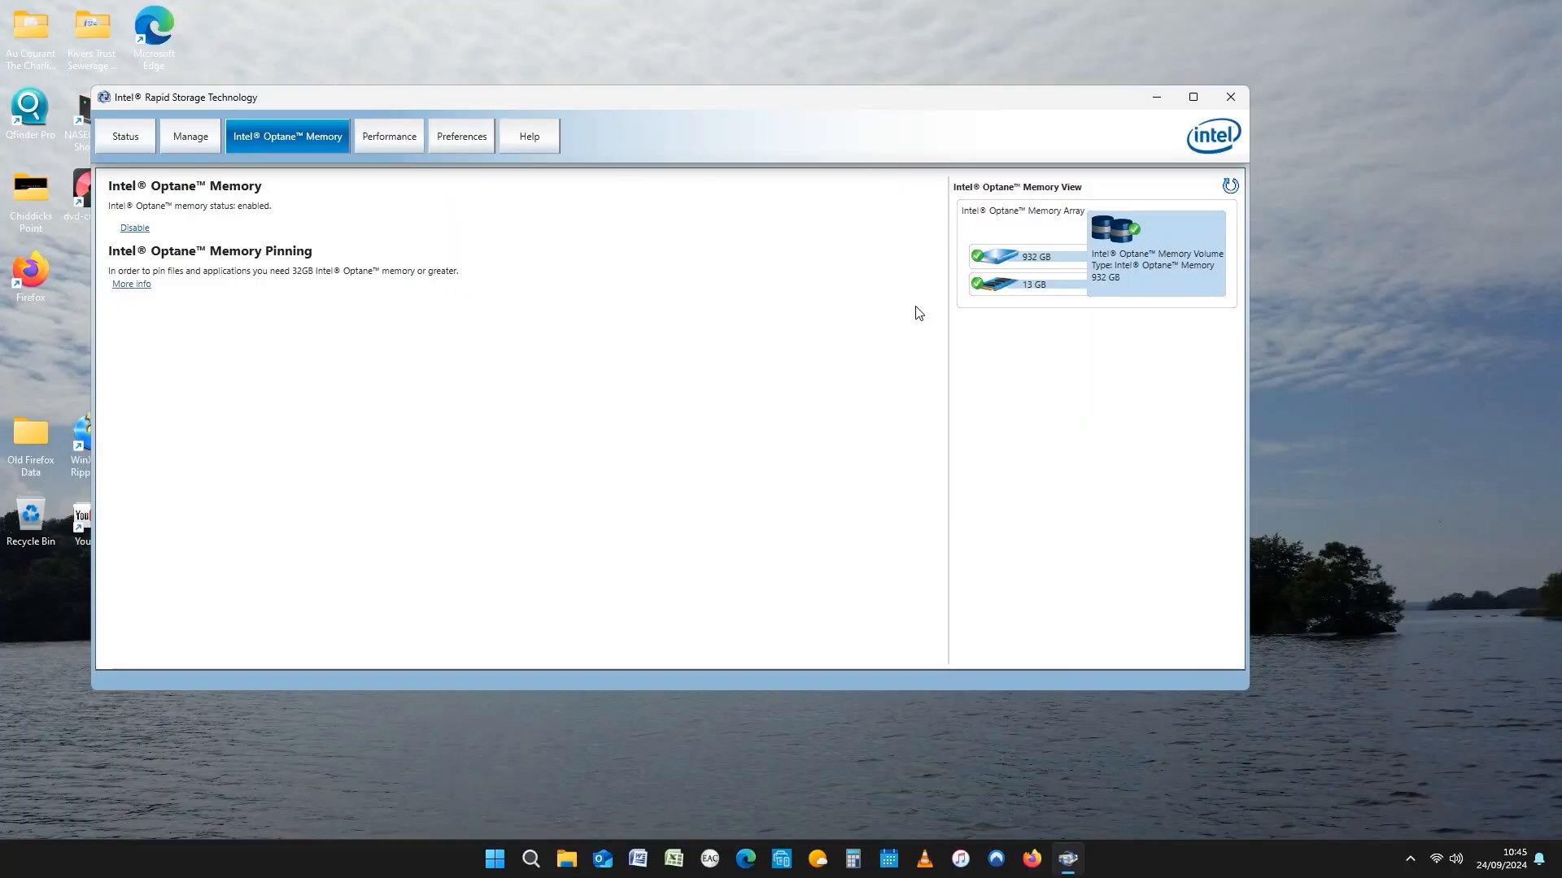
mouse_move(1043, 316)
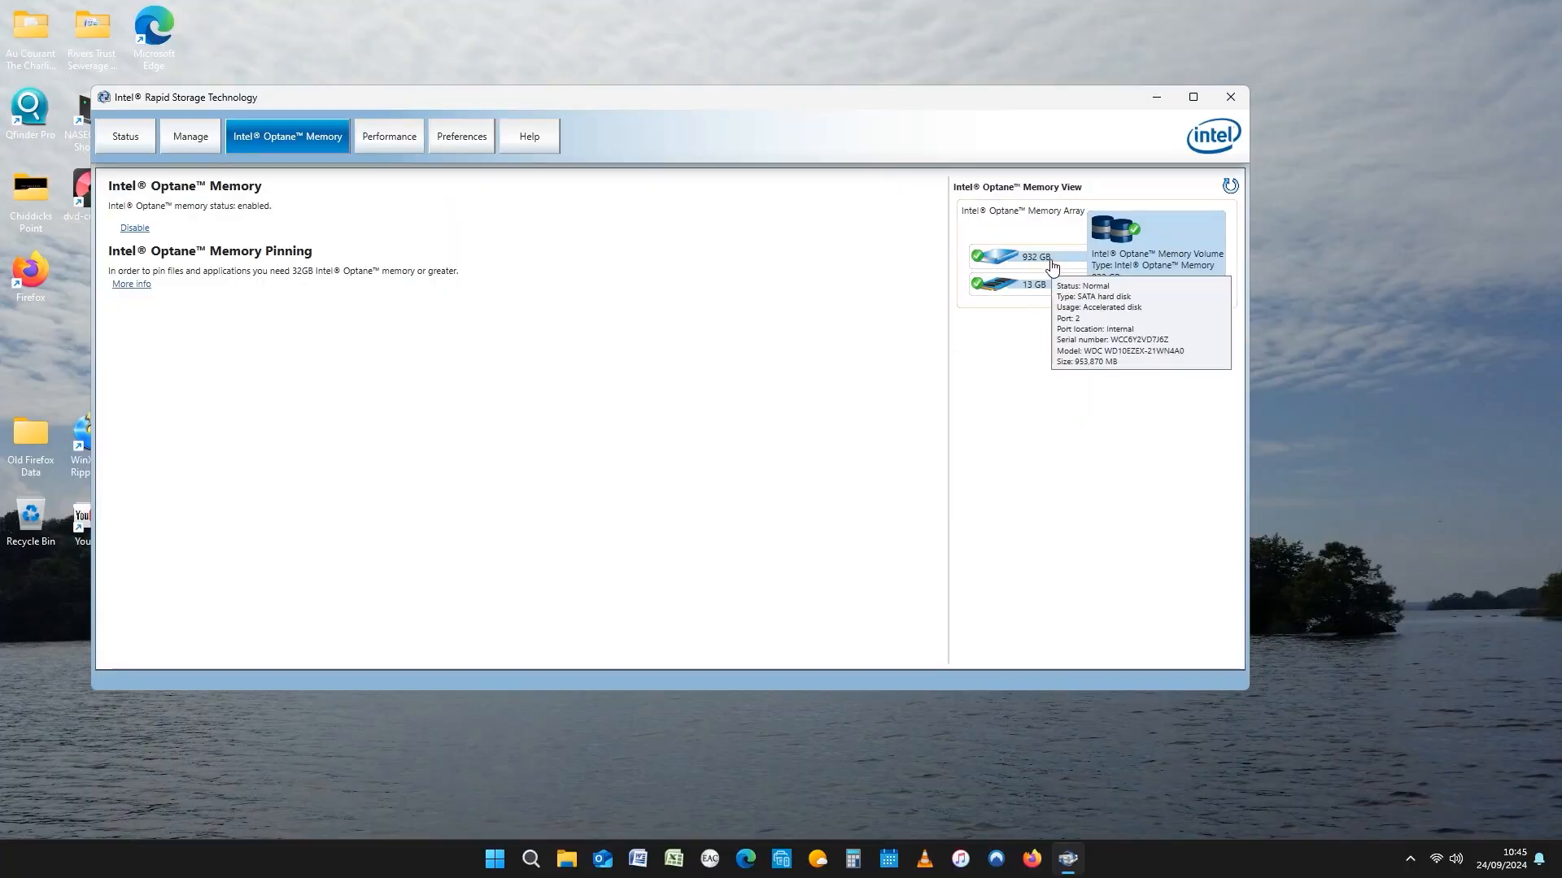
mouse_move(1059, 278)
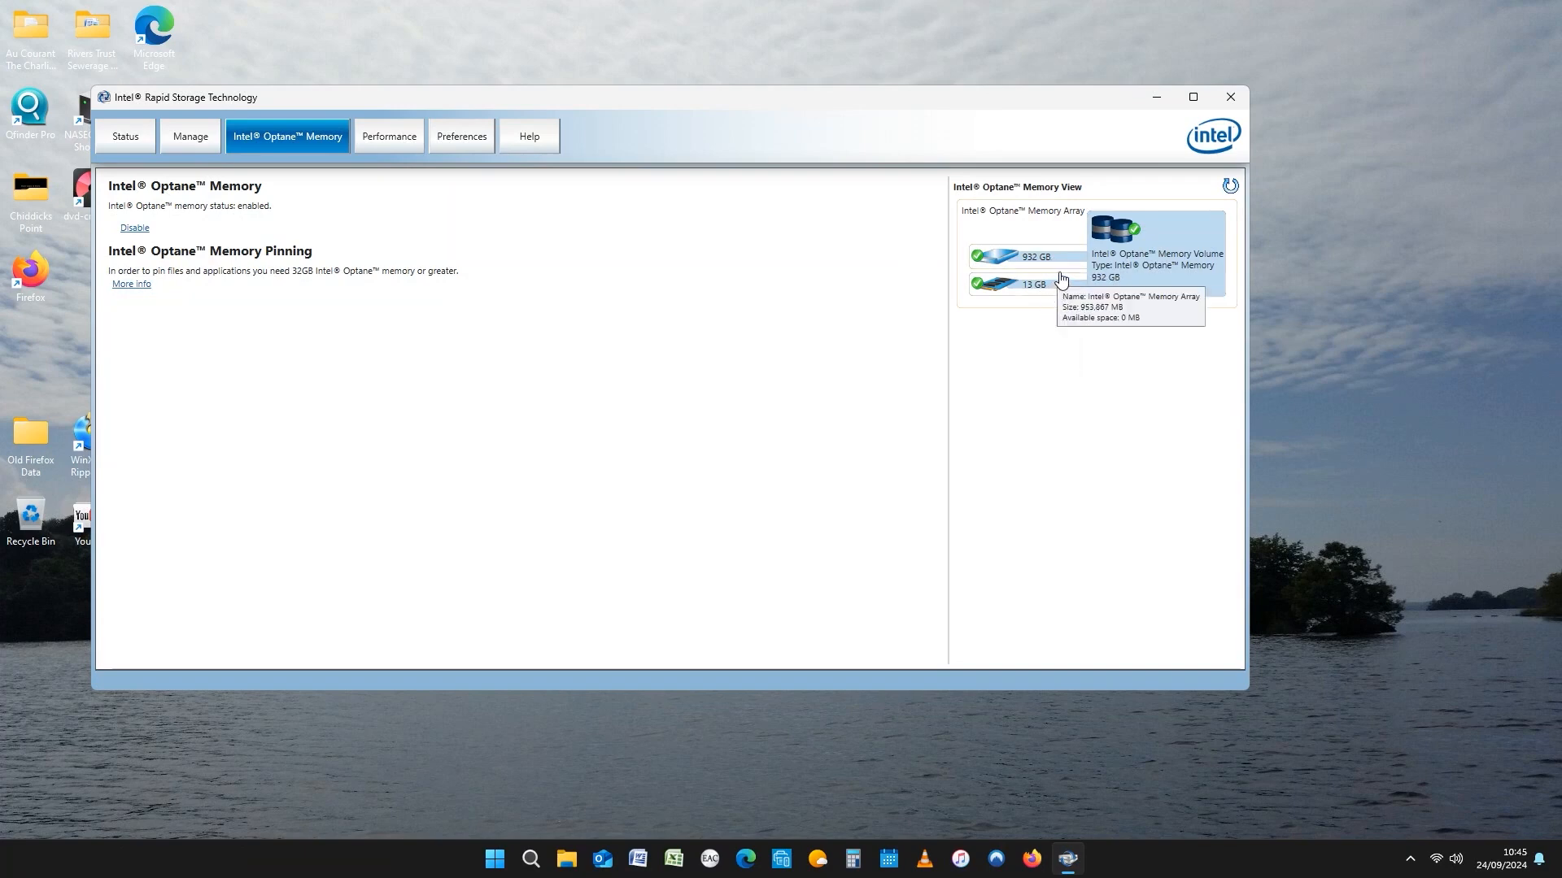